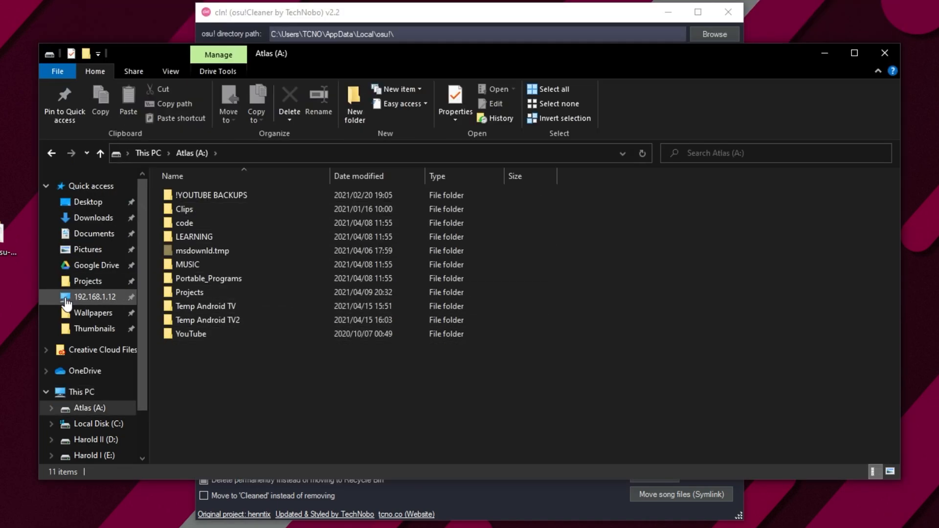
Step: Start moving the osu! song files via symlink, choosing the Atlas (A:) drive as destination
{"action": "left_click", "coordinate": [681, 494]}
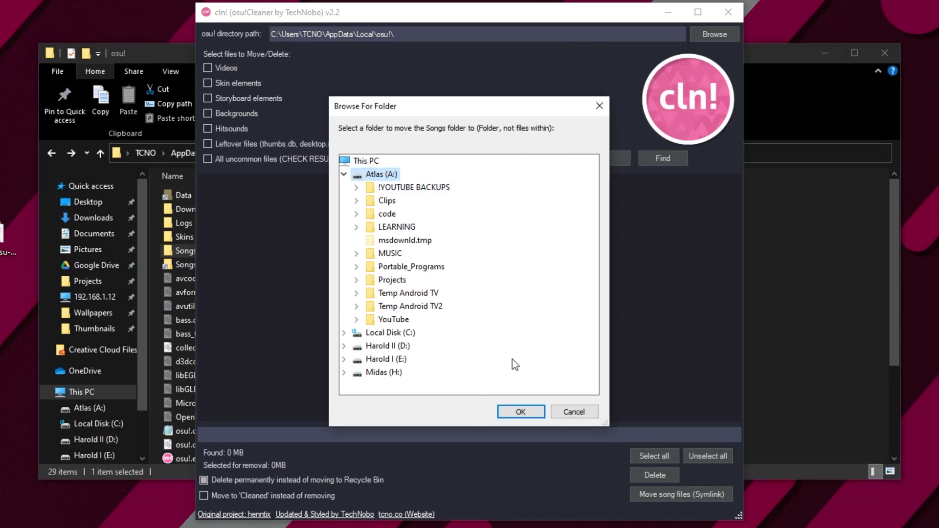
{"action": "left_click", "coordinate": [519, 411]}
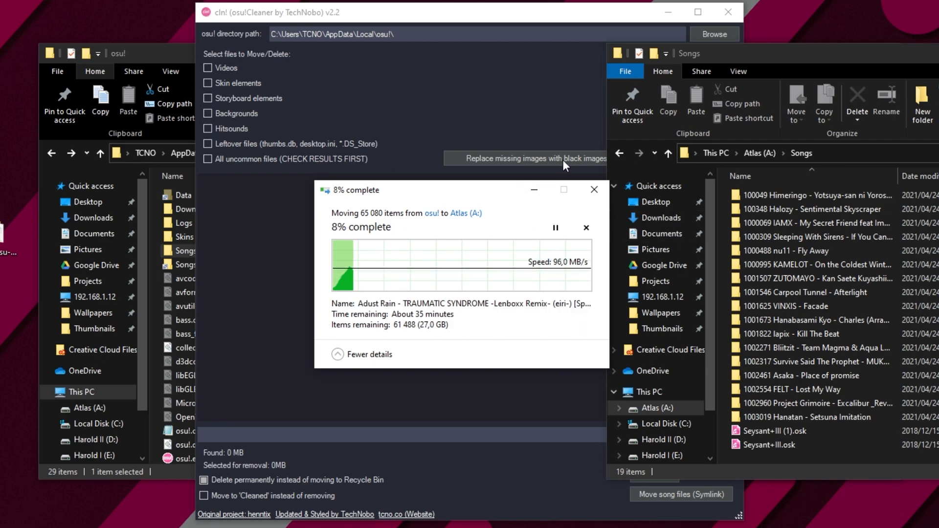